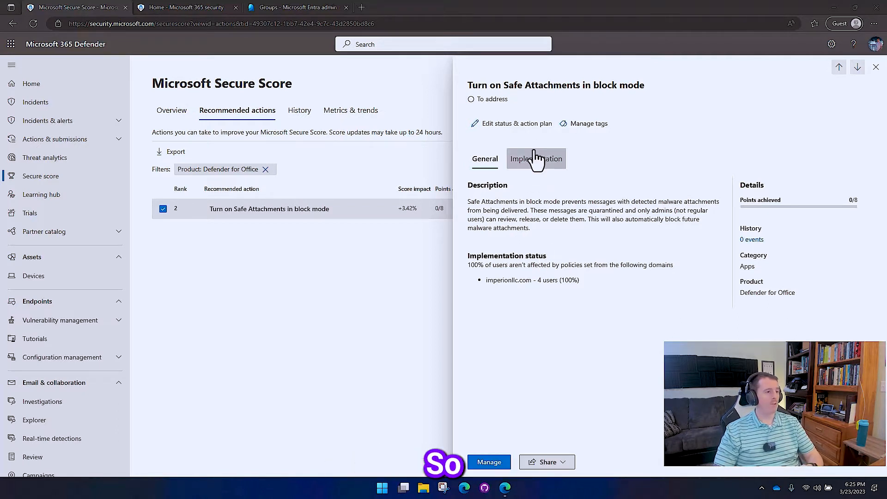
# - Show the Implementation guidance for 'Turn on Safe Attachments in block mode'
pyautogui.click(489, 462)
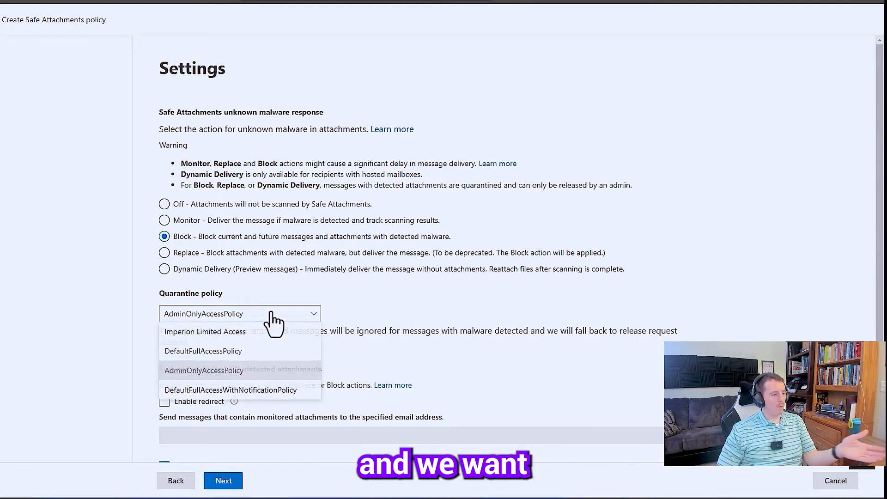
# - Choose Imperion Limited Access as the quarantine policy for the Block response
pyautogui.click(205, 331)
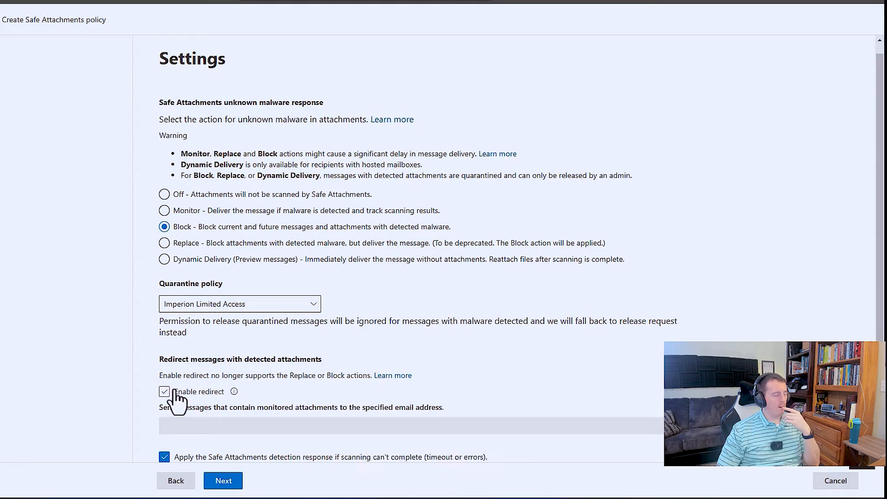